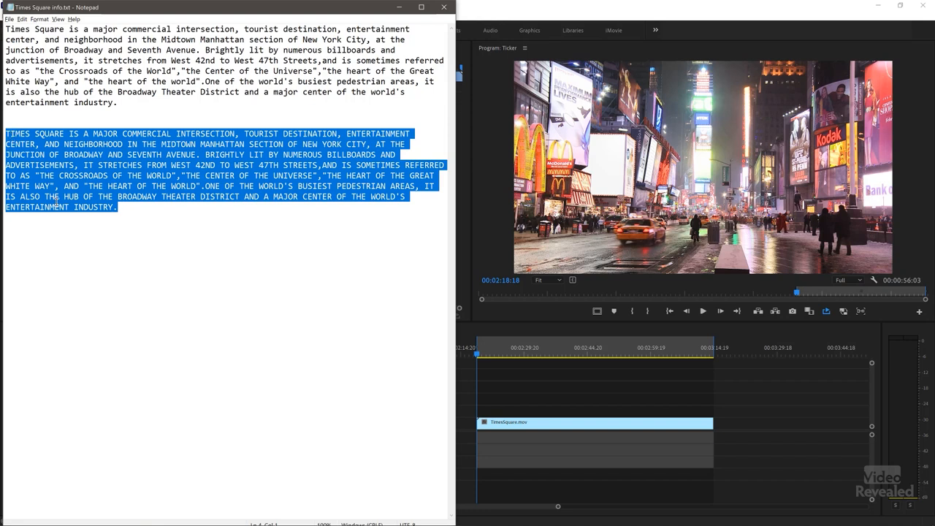
mouse_move(540, 321)
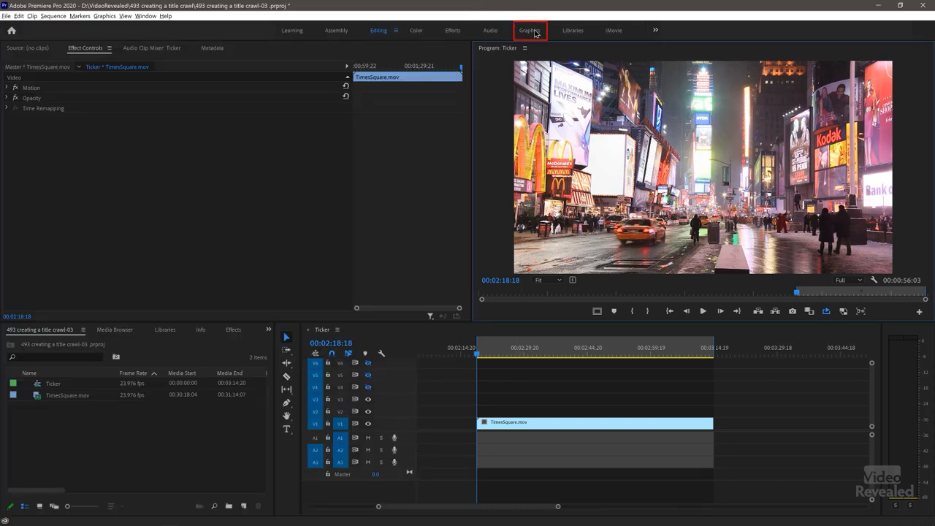
Step: In the Graphics workspace, add a title reading 'TIMES SQUARE IS A MAJOR COMMERCIAL…' near the bottom
left_click(530, 30)
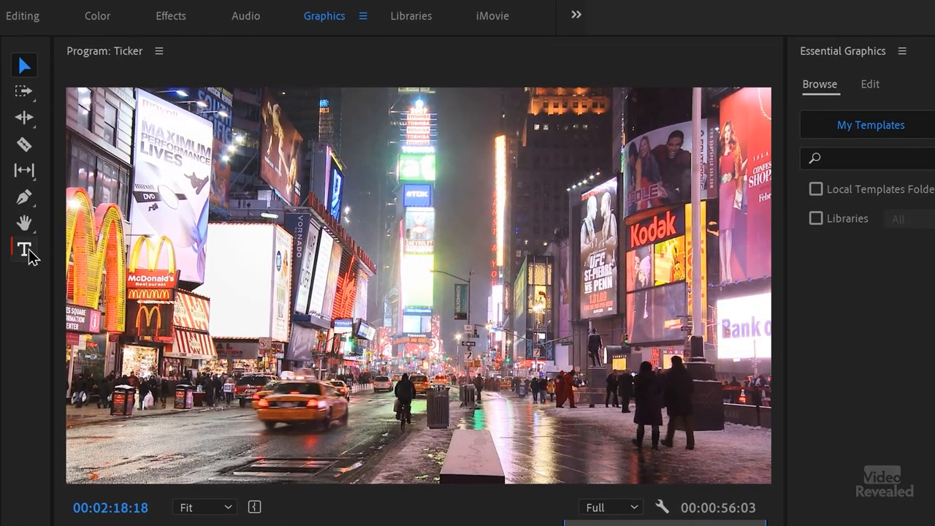
left_click(24, 248)
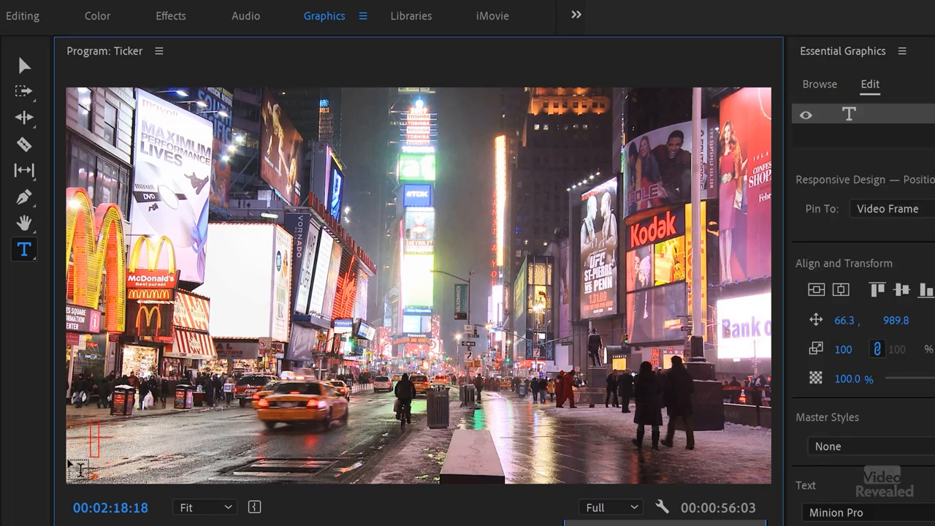
type("TIMES SQUARE IS A MAJOR COMMERCIAL")
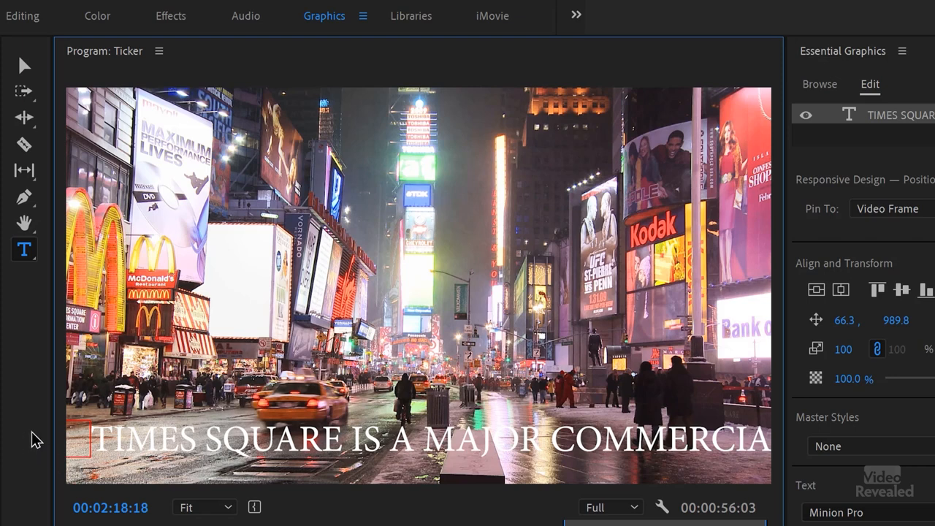
mouse_move(49, 435)
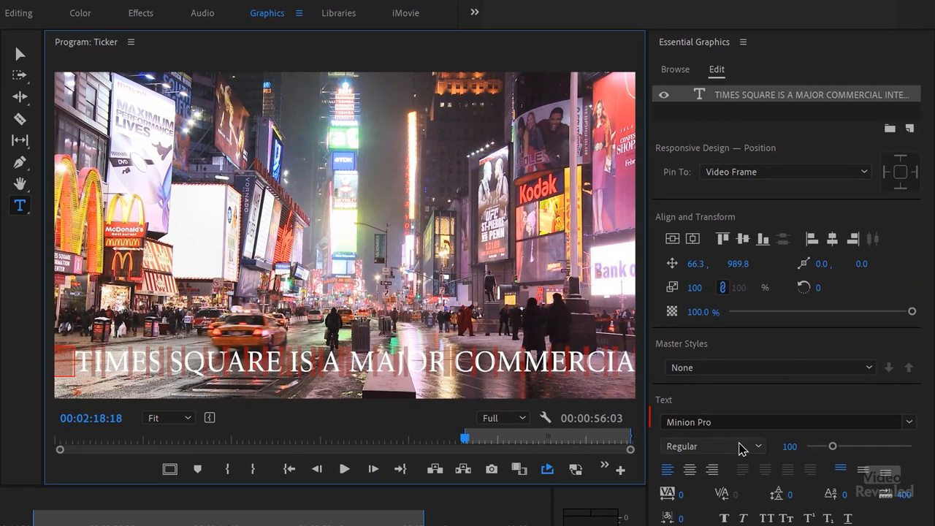
Step: Search 'depot' in the font field, apply Depot New Regular, then return to the Selection tool
left_click(782, 422)
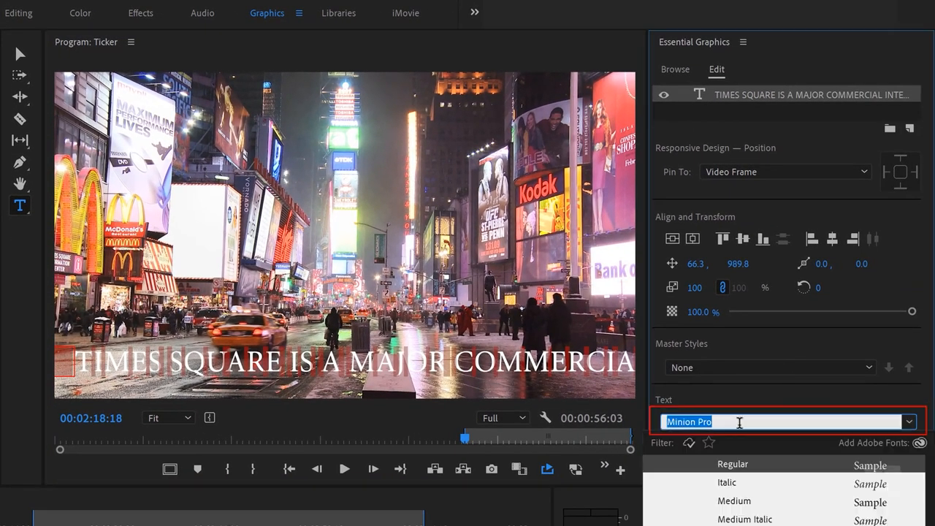
type("depot")
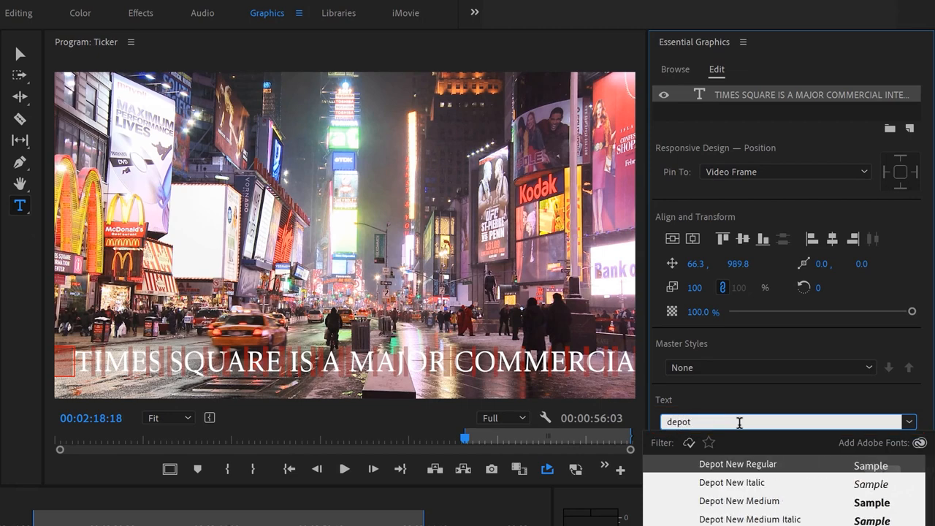
left_click(738, 464)
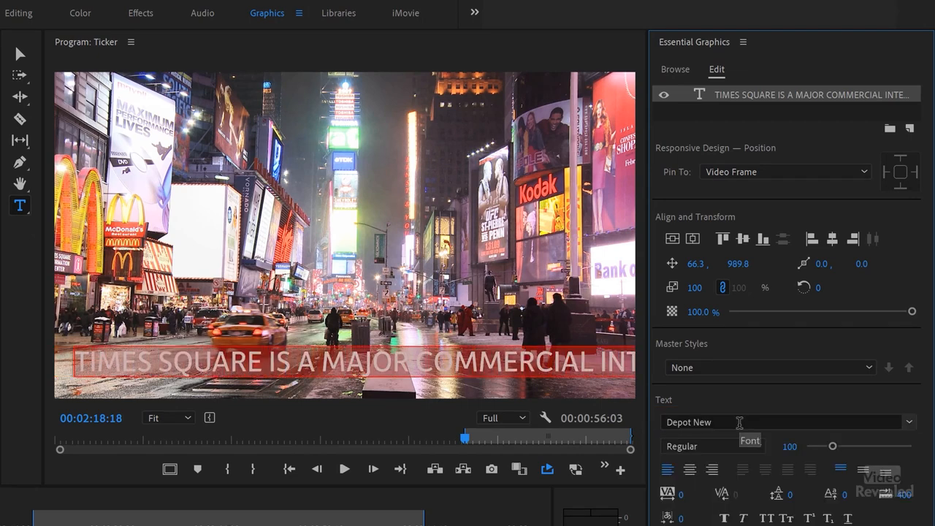
left_click(19, 54)
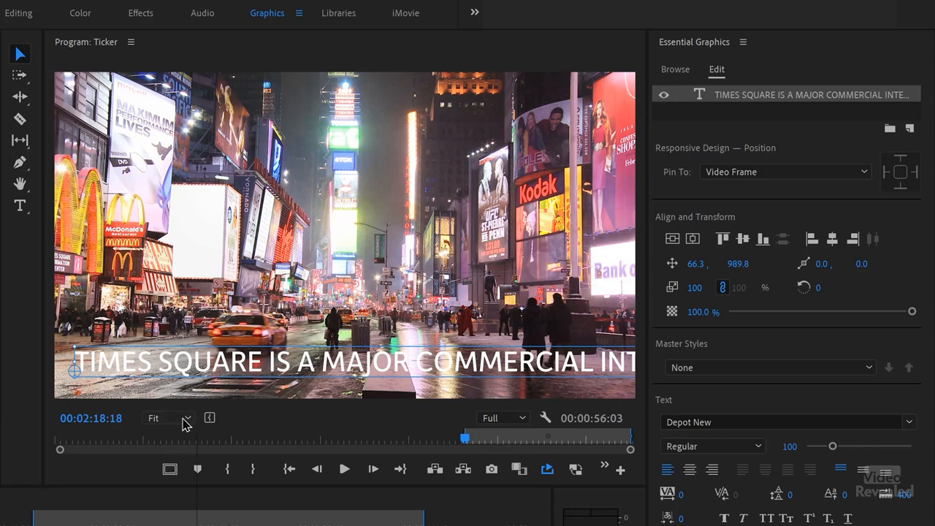
Step: Keep the Program monitor at Fit, set the title font size to 64, and drag it lower
left_click(168, 417)
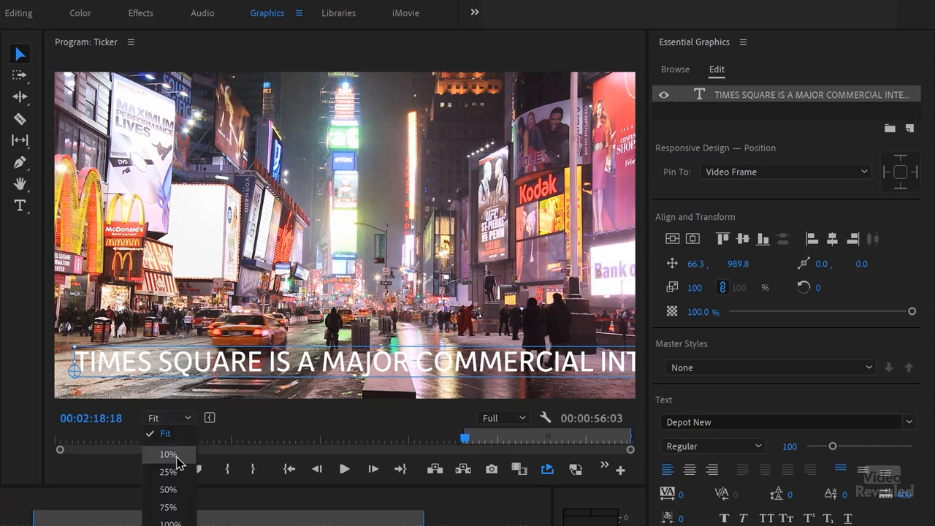
left_click(169, 453)
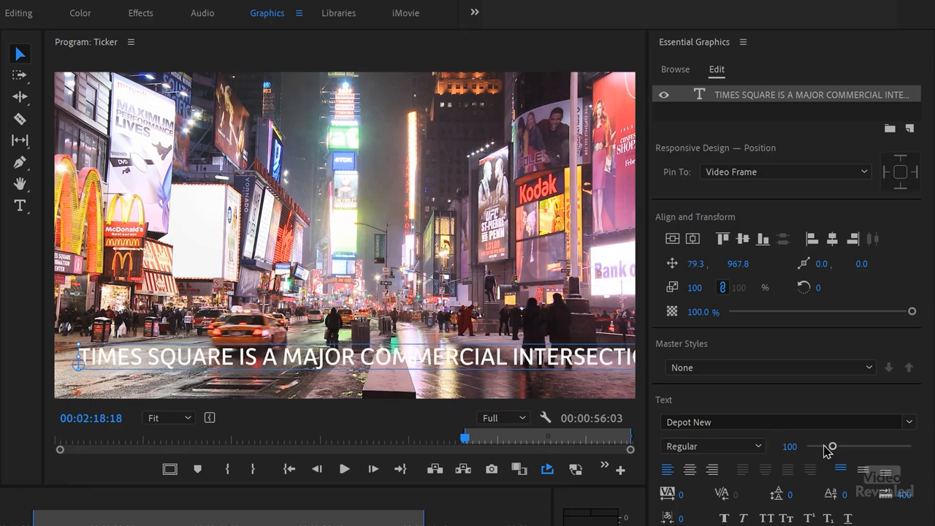
left_click_drag(831, 445, 821, 446)
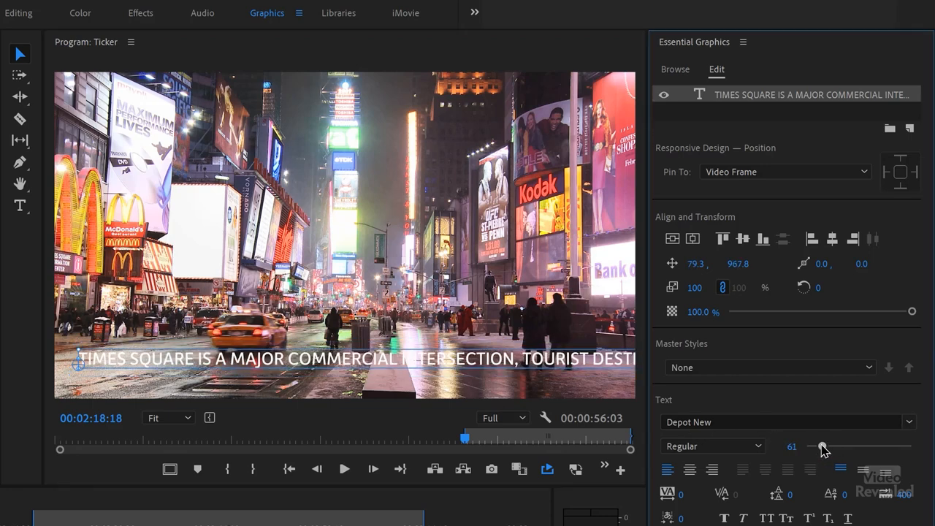
left_click_drag(821, 446, 823, 446)
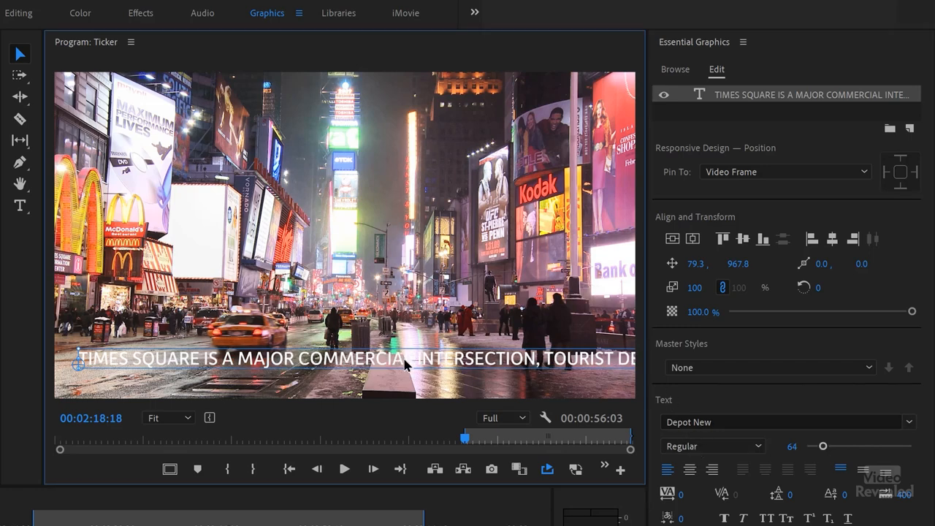
left_click_drag(408, 363, 394, 375)
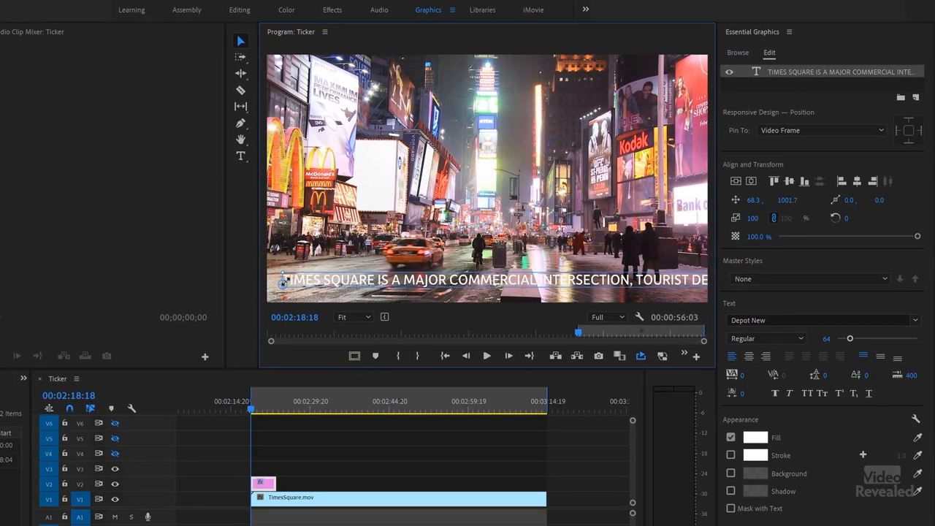
mouse_move(628, 281)
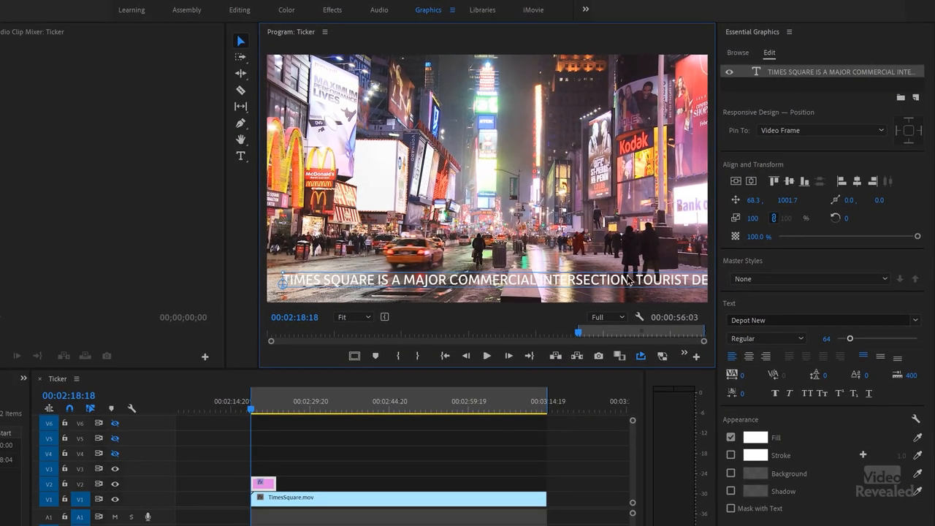
mouse_move(285, 471)
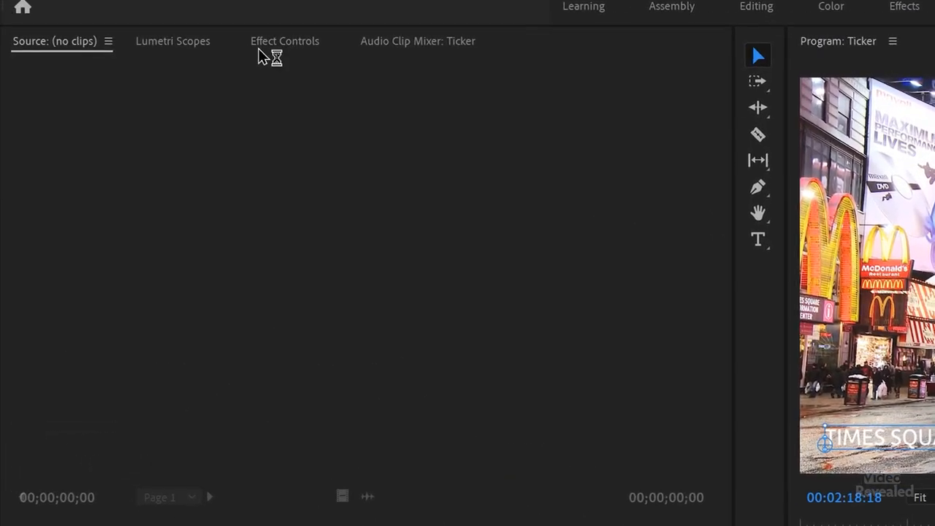
Step: In Effect Controls, expand the Text entry and collapse Source Text to reveal Transform
left_click(285, 41)
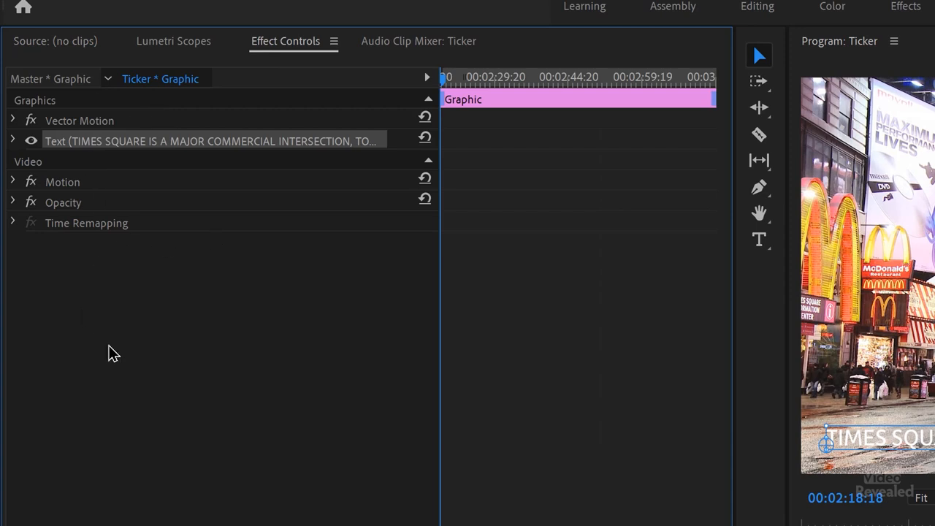
mouse_move(223, 369)
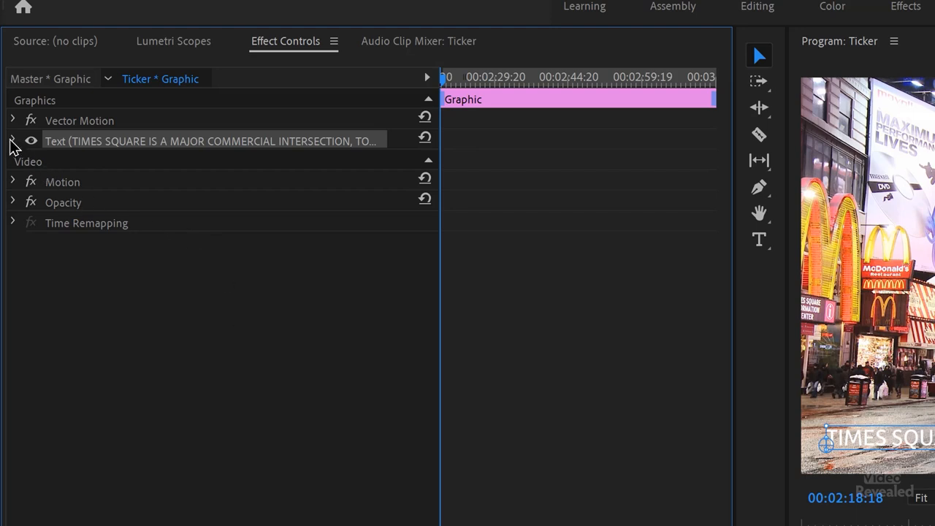
left_click(13, 141)
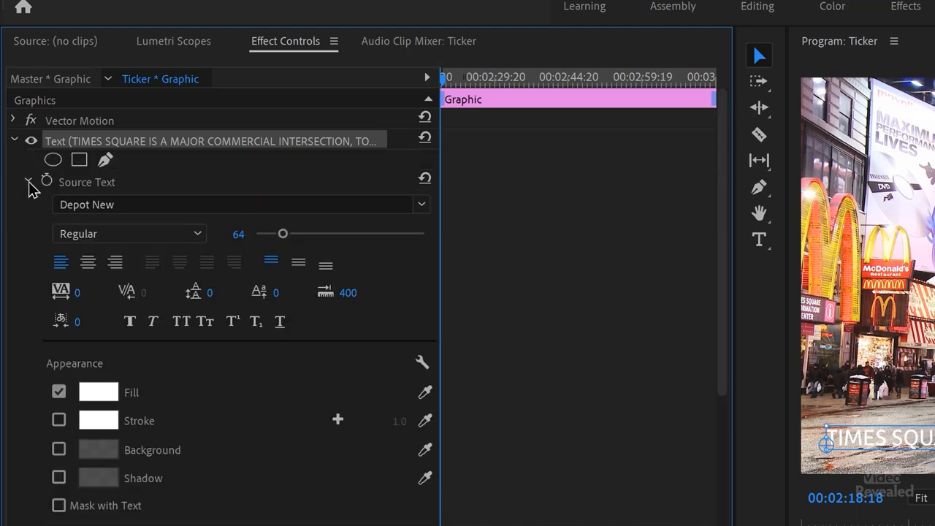
left_click(27, 182)
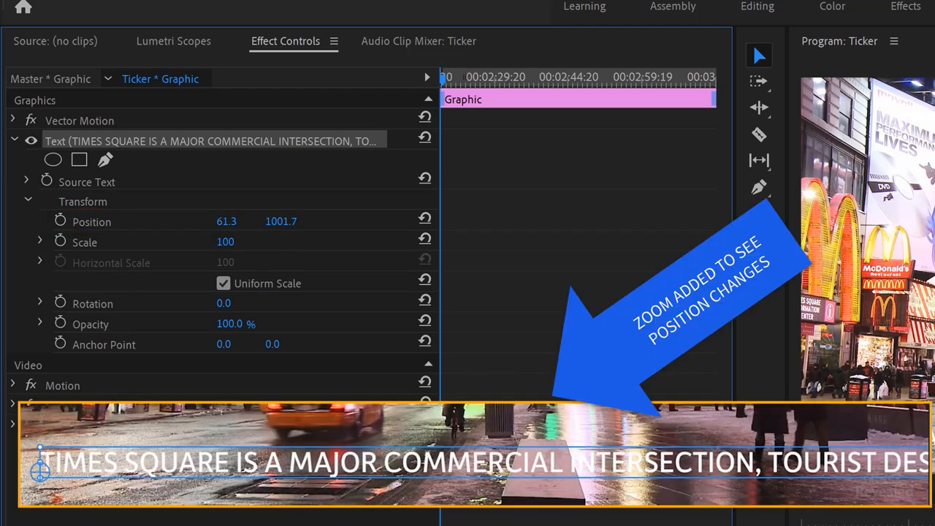
Step: Scrub the title's X Position to 1934.3, just off the right edge
left_click_drag(230, 222, 222, 222)
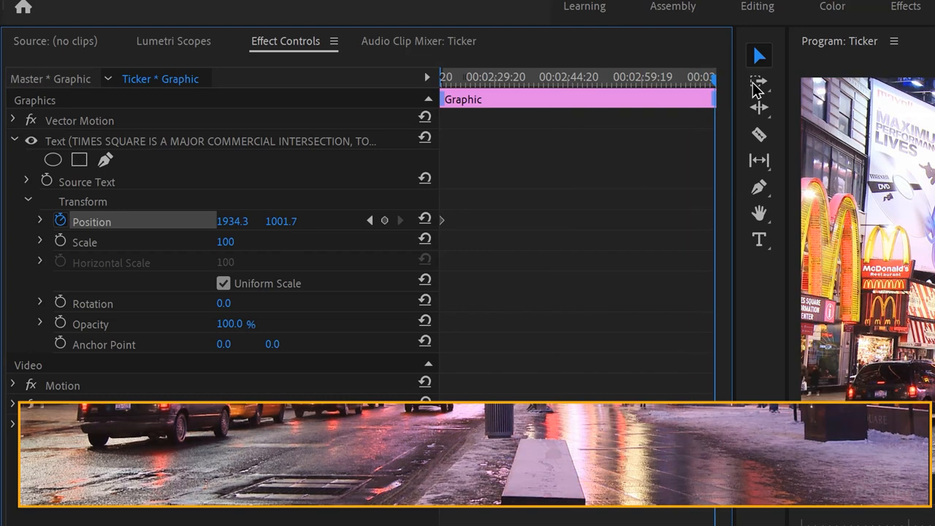
Step: Near the clip's end, scrub X Position far negative until the sentence's last words pass
left_click(694, 78)
type("1299.3")
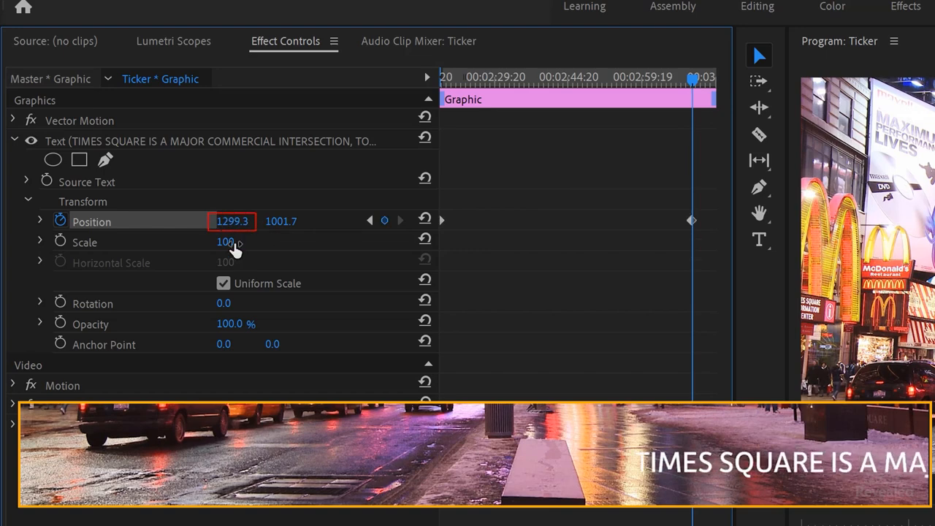
left_click_drag(232, 222, 207, 222)
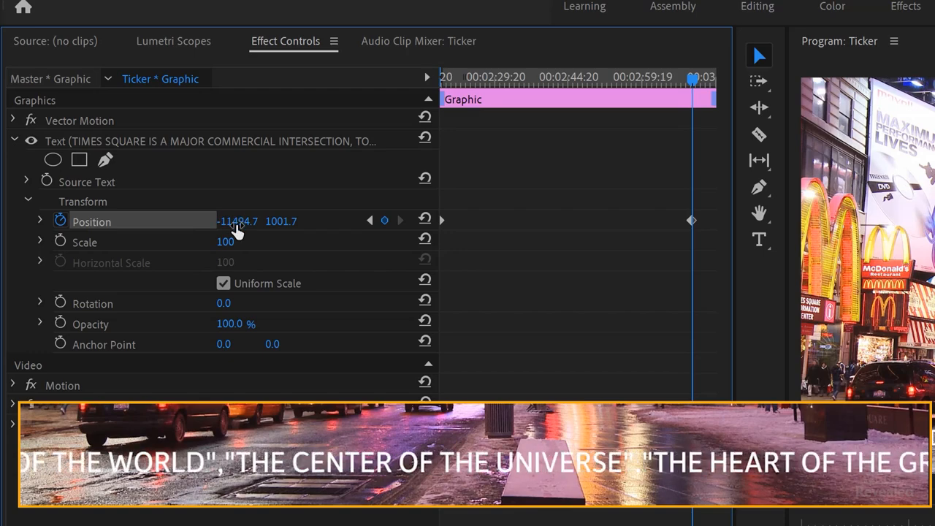
left_click_drag(237, 221, 205, 220)
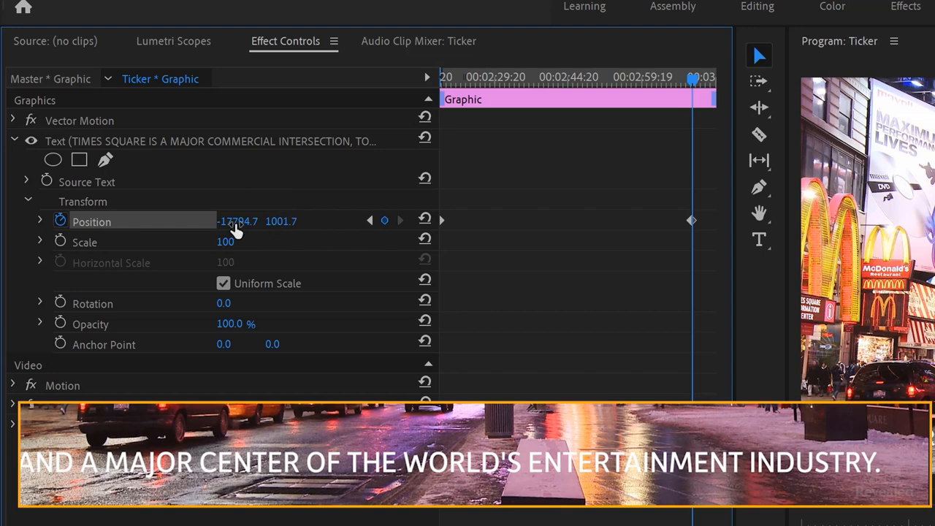
left_click_drag(237, 221, 204, 221)
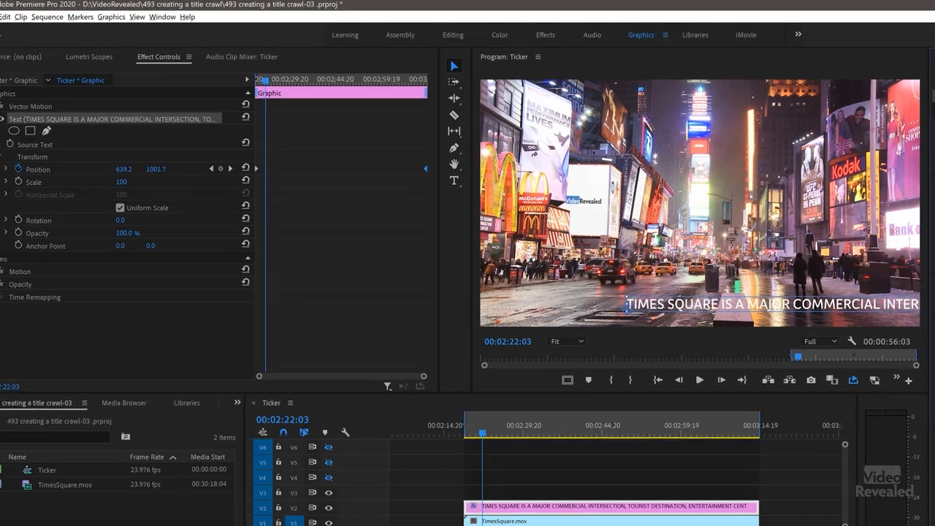
Step: Show the title's Essential Graphics Appearance settings and toggle the Background checkbox
left_click(641, 34)
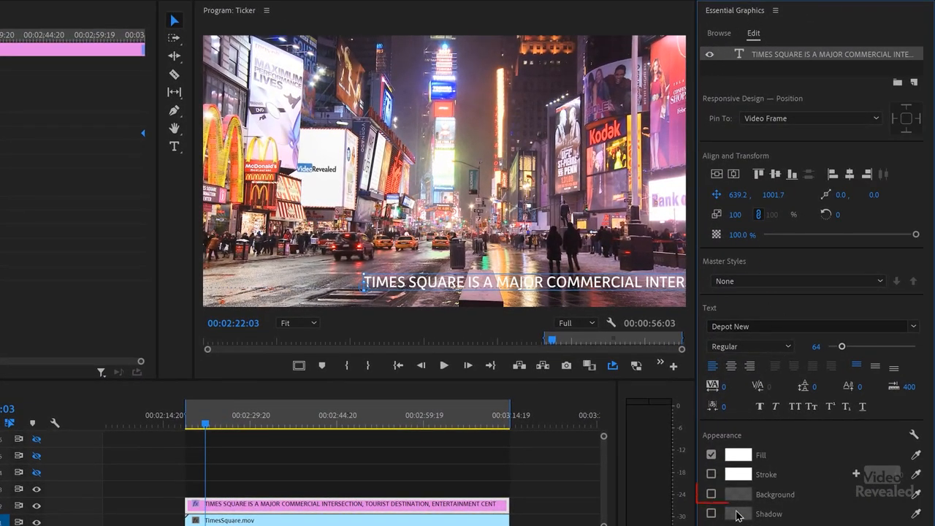
left_click(711, 494)
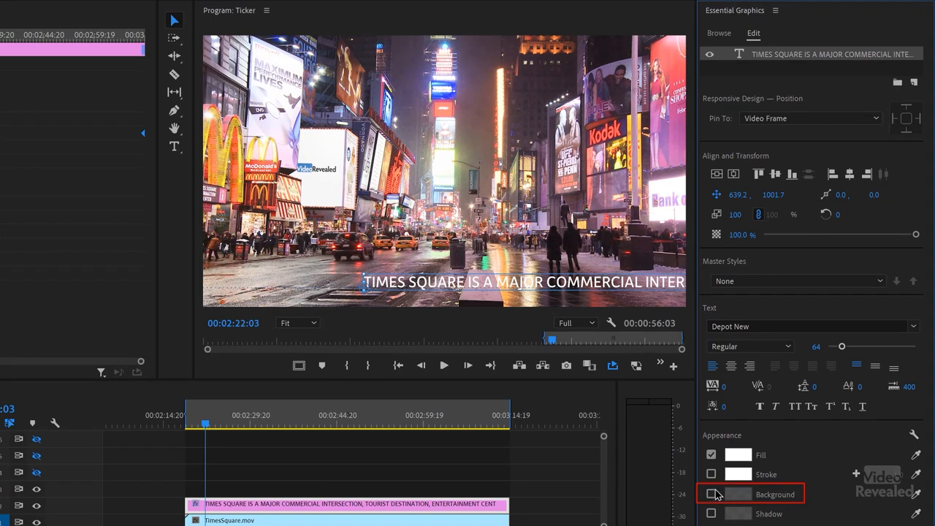
left_click(711, 493)
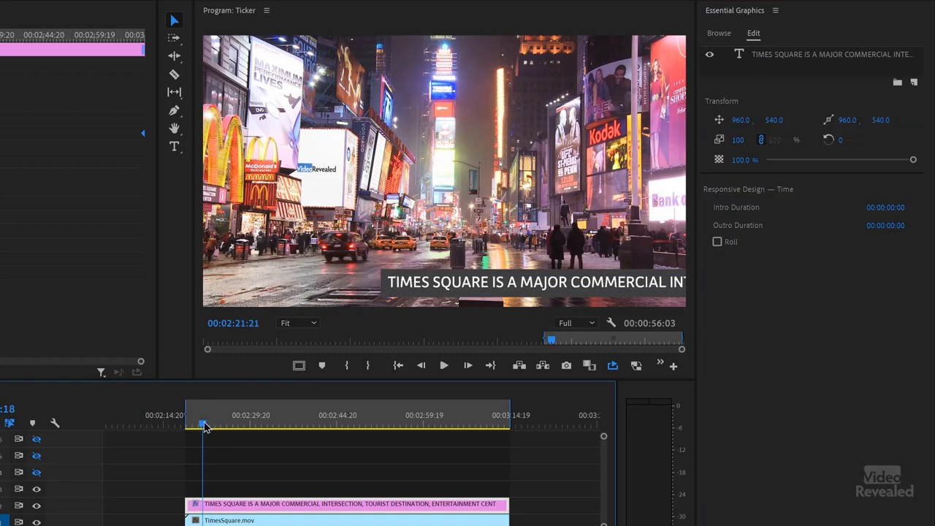
Step: Move the playhead into the crawl and uncheck Background for the text
left_click(444, 366)
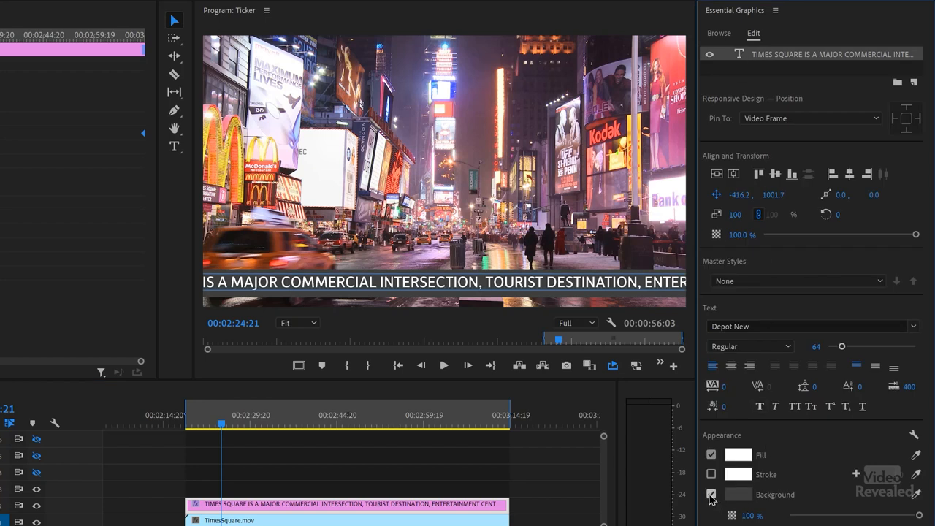
left_click(711, 494)
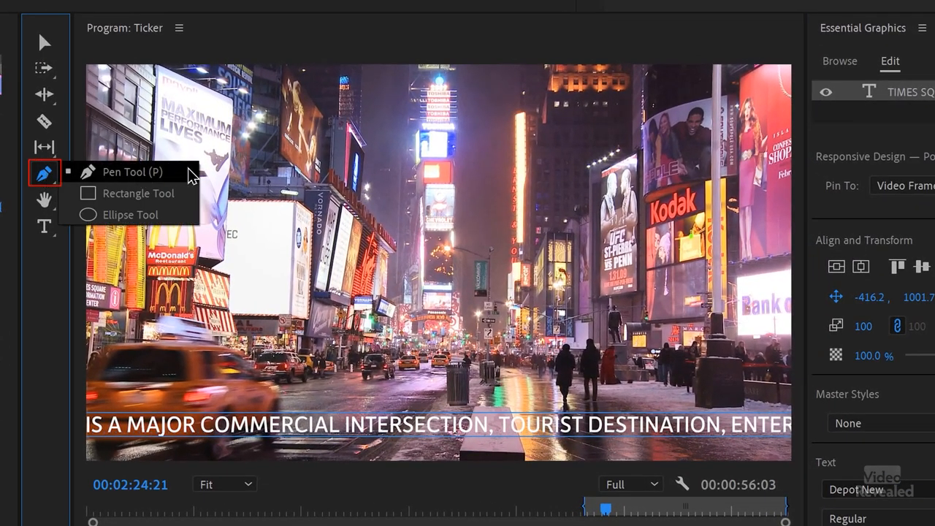
Step: Draw a grey rectangle bar with the Rectangle tool and drag it down toward the text
left_click(138, 193)
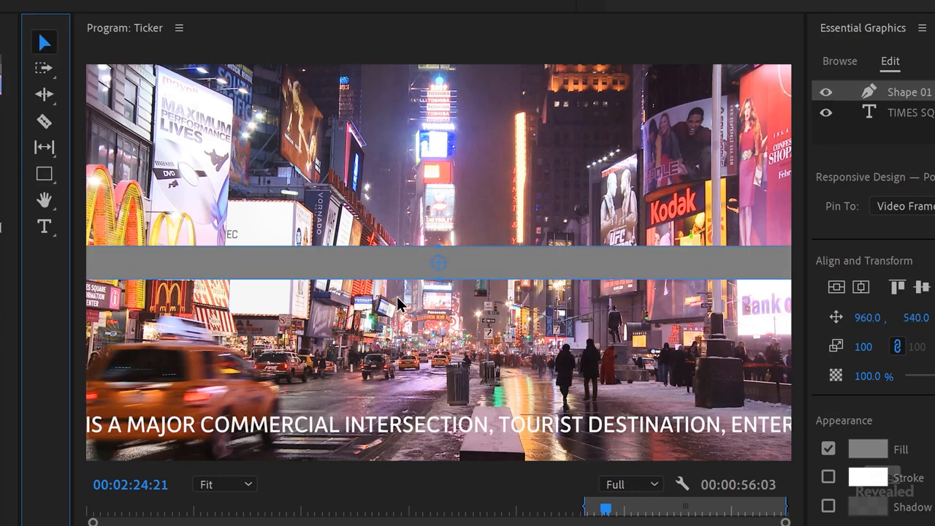
left_click_drag(437, 261, 466, 249)
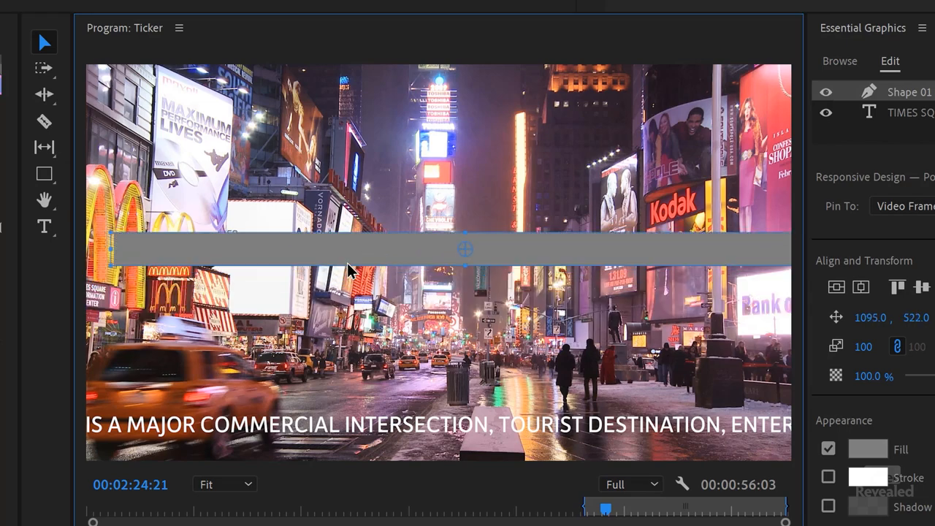
left_click_drag(465, 248, 440, 398)
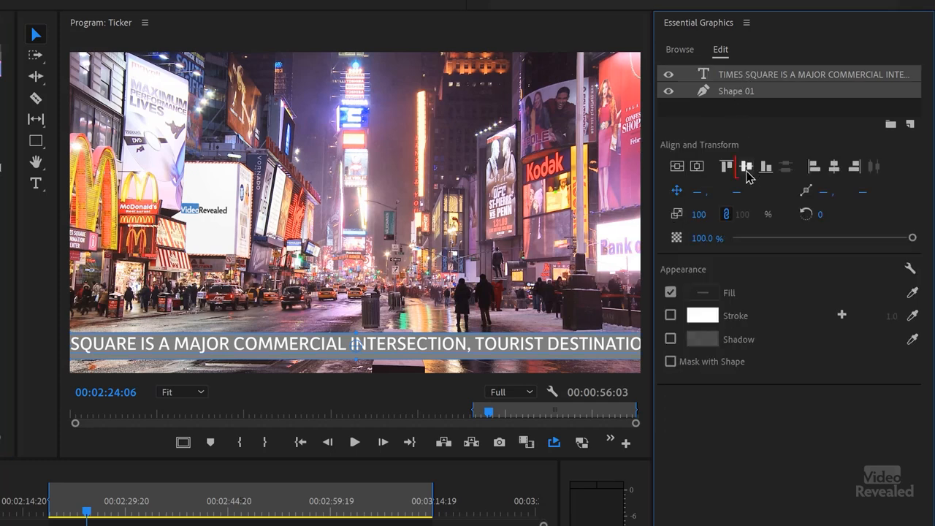
Step: Align the grey bar and the title text with Align Vertical Centers
left_click(747, 166)
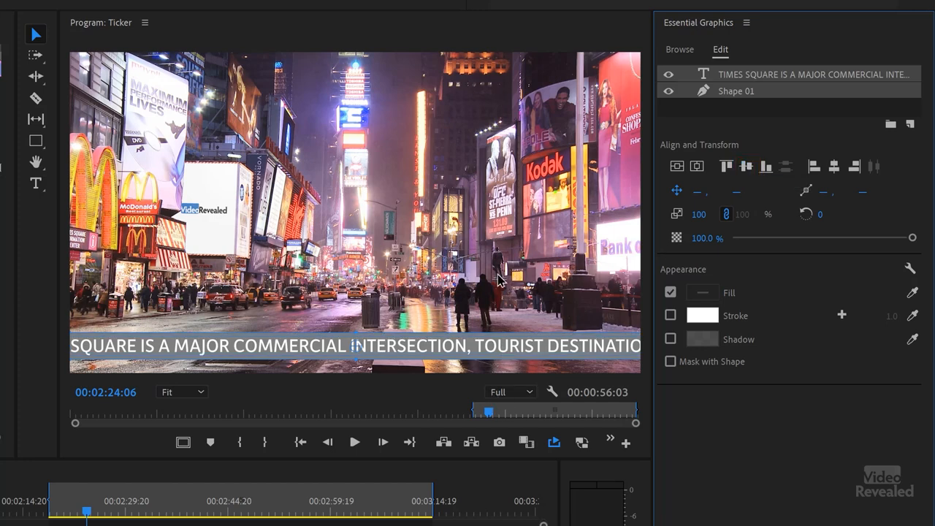
mouse_move(604, 201)
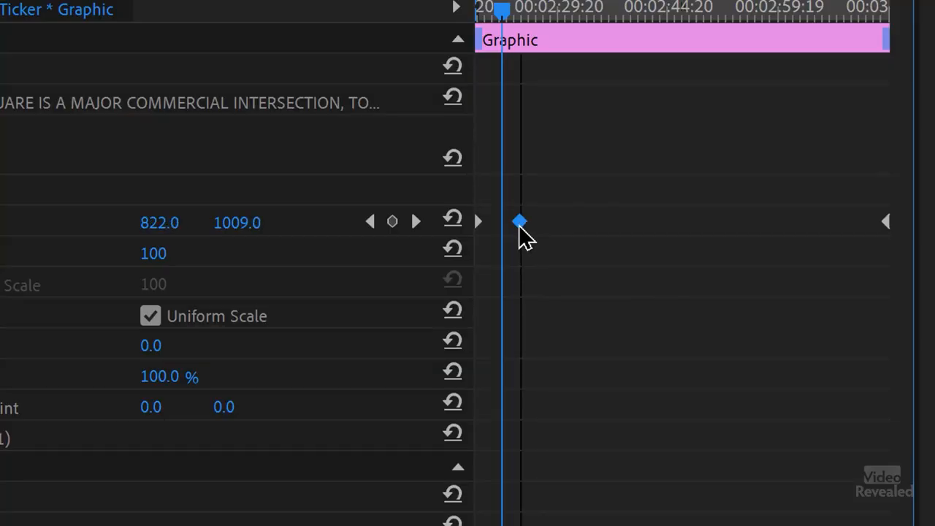
Step: Jump between the text Position keyframes to inspect values 1934.3 and -176.1 at 1009.2
left_click(415, 222)
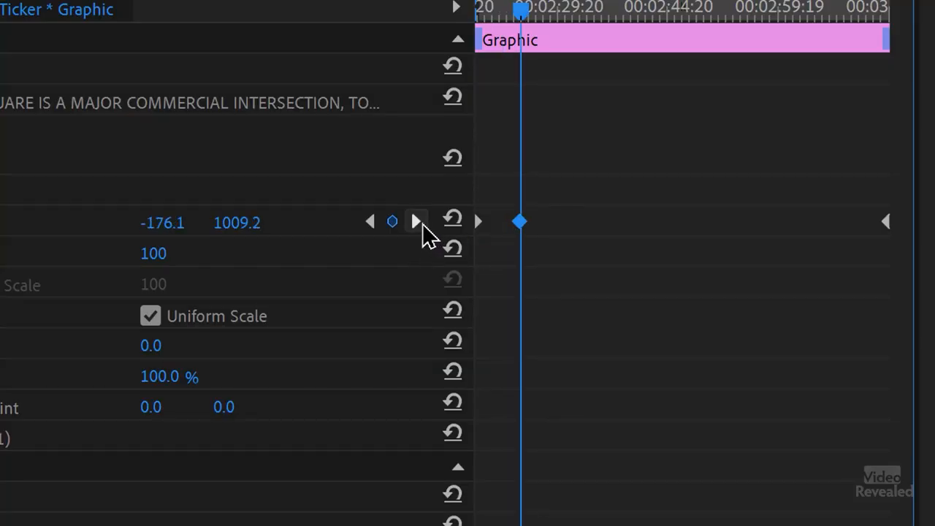
mouse_move(486, 230)
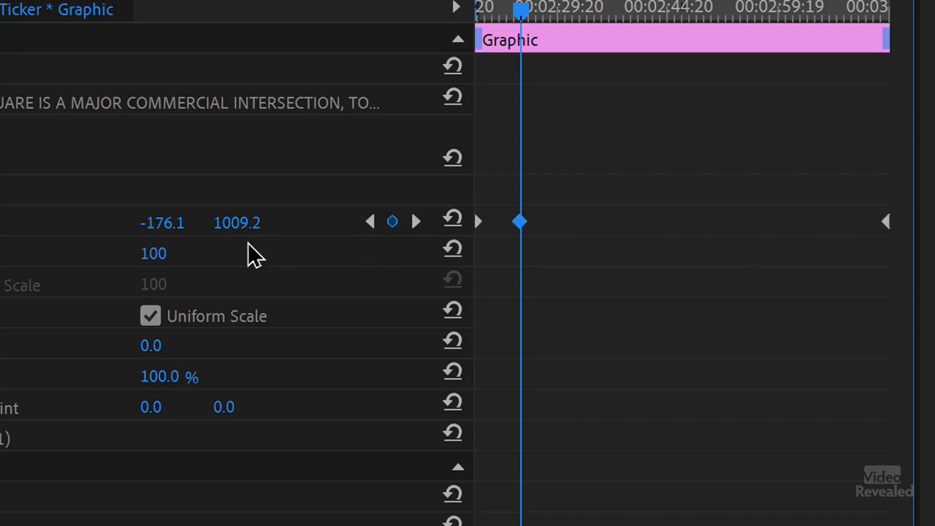
left_click(237, 222)
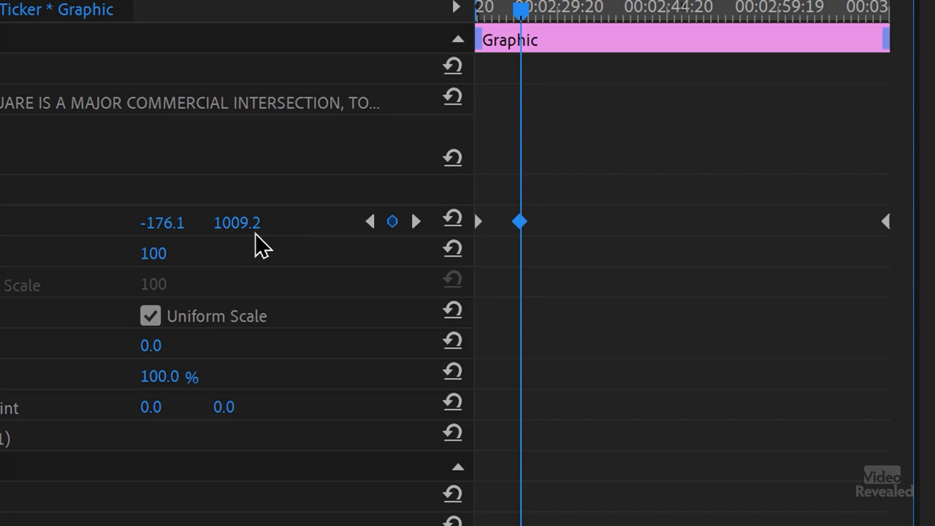
double_click(237, 222)
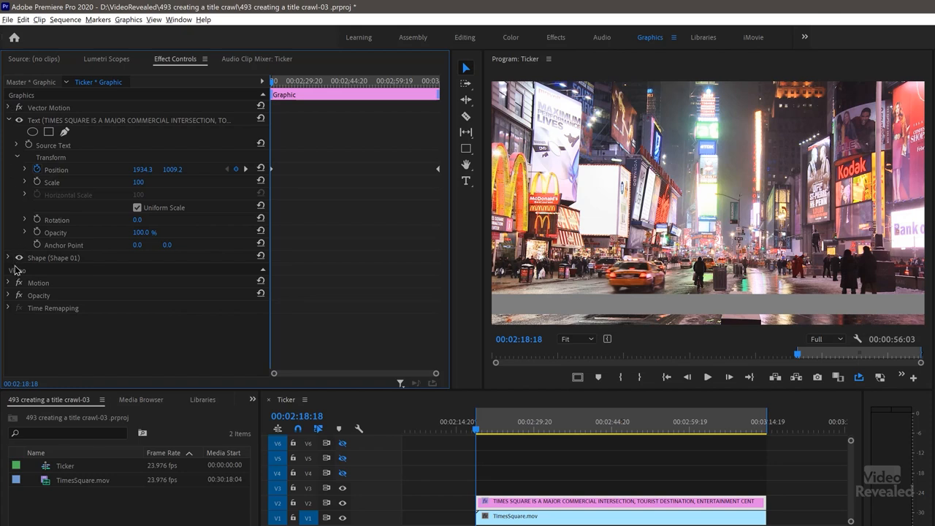
Step: Keyframe the grey bar's Position X at -966.9, then move to its later resting point
left_click(8, 258)
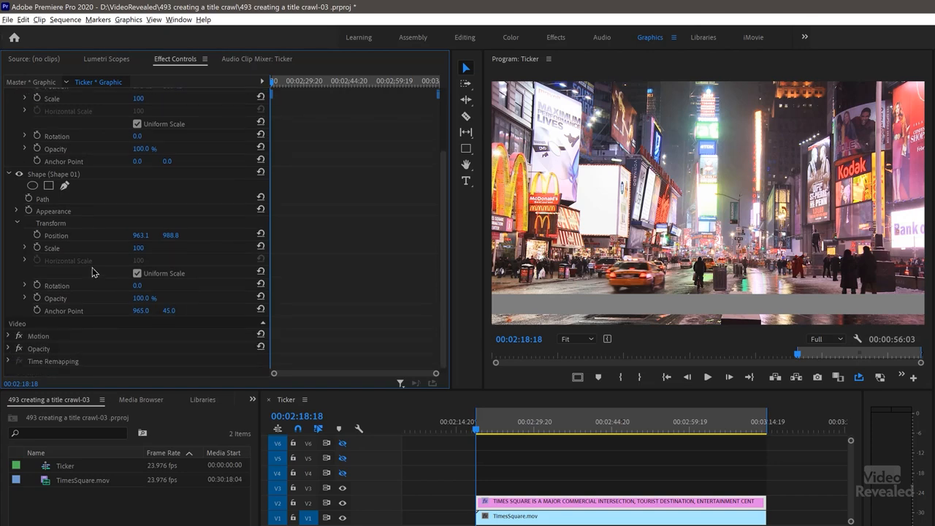
mouse_move(283, 164)
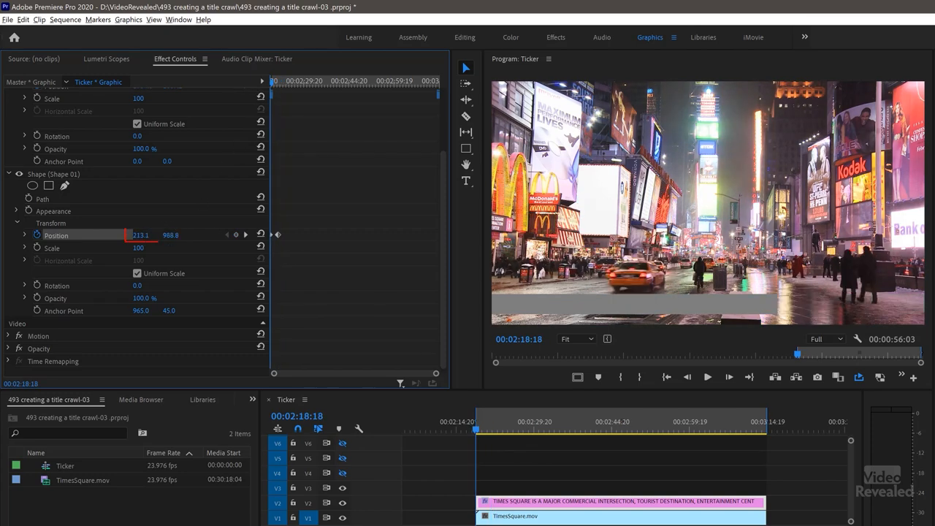
type("-966.9")
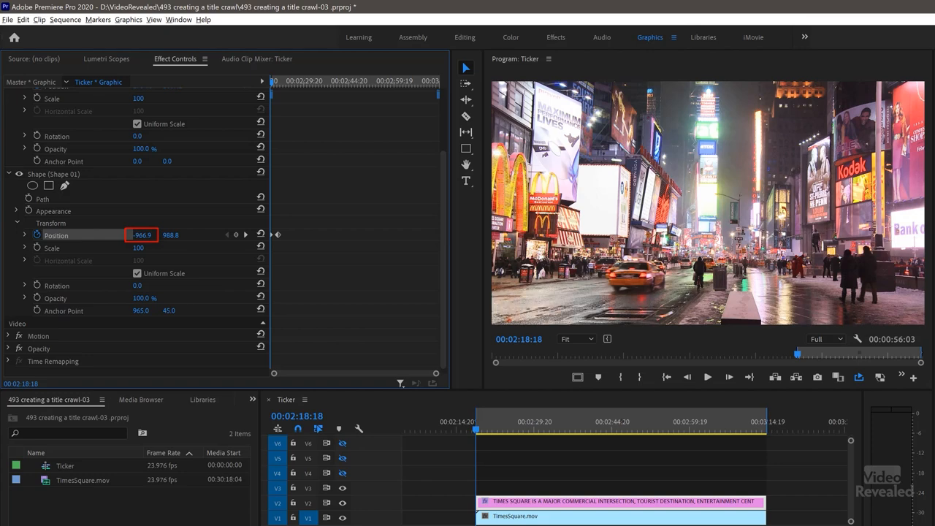
left_click(707, 377)
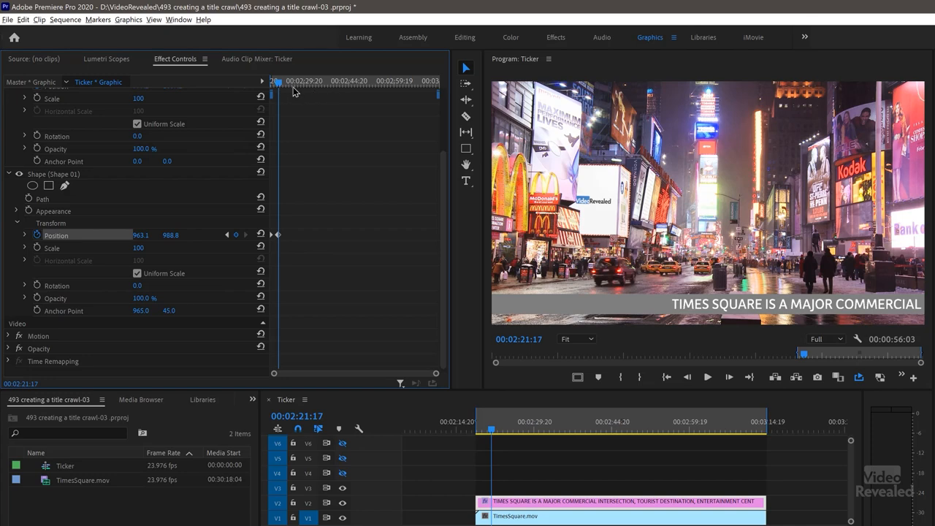
mouse_move(358, 242)
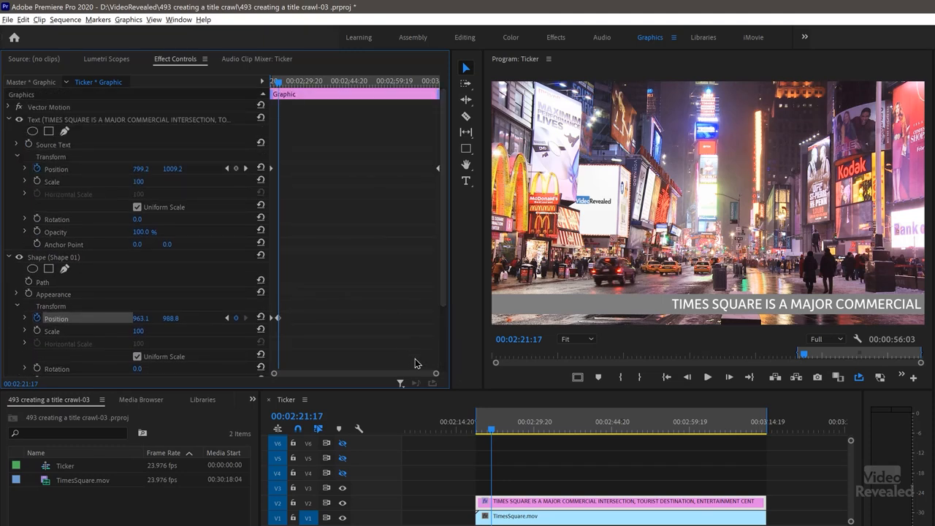
Step: Filter Effect Controls to show only keyframed properties
left_click(400, 384)
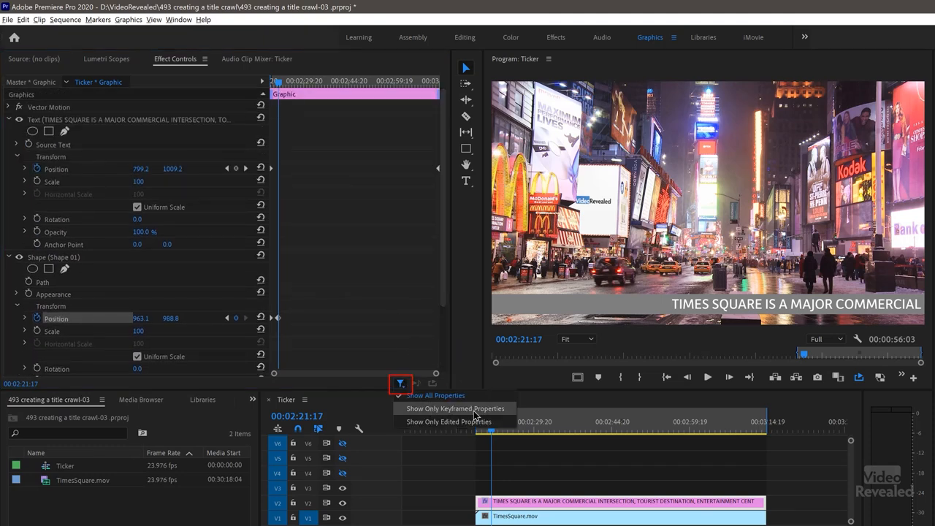
left_click(454, 408)
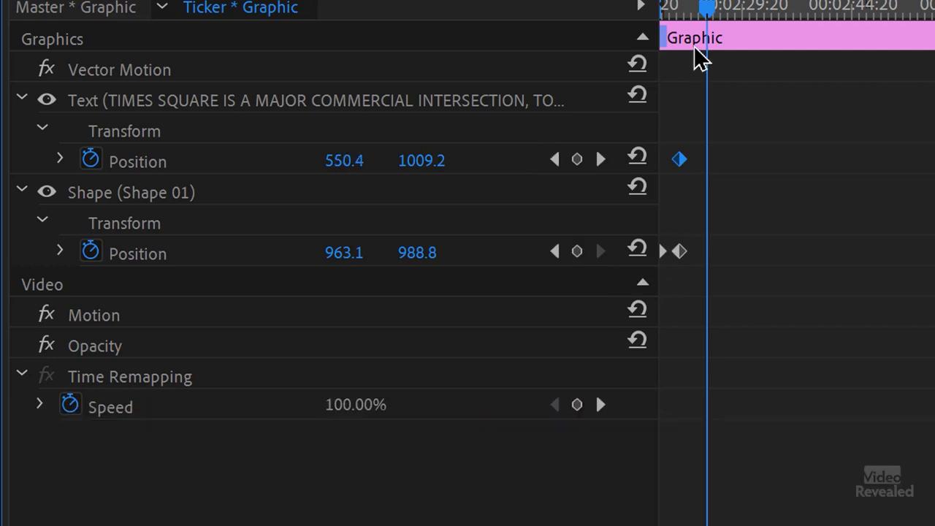
mouse_move(690, 259)
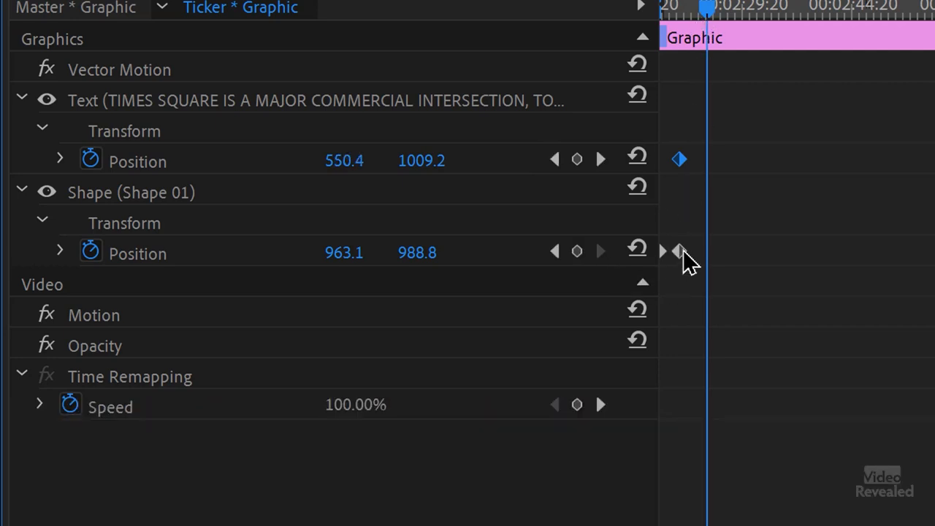
Step: Apply an ease to the grey bar's Position keyframes
right_click(679, 252)
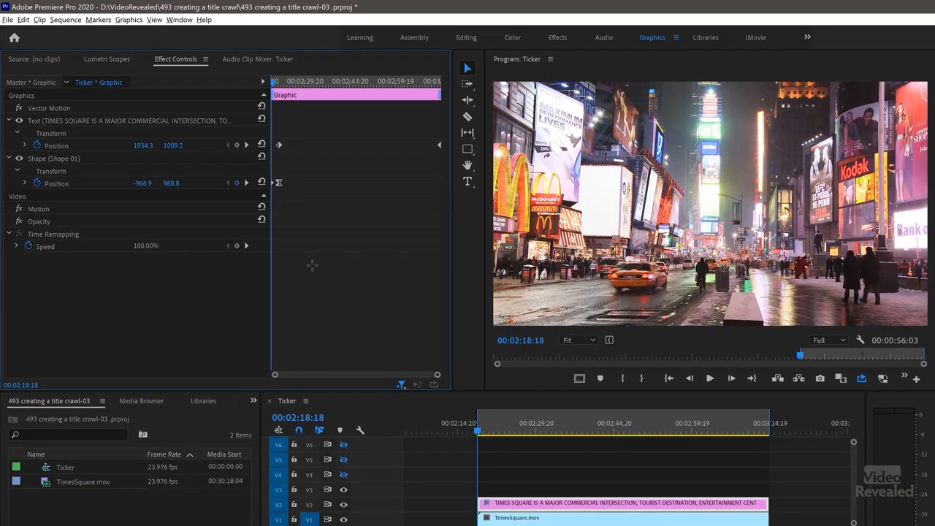
left_click(710, 378)
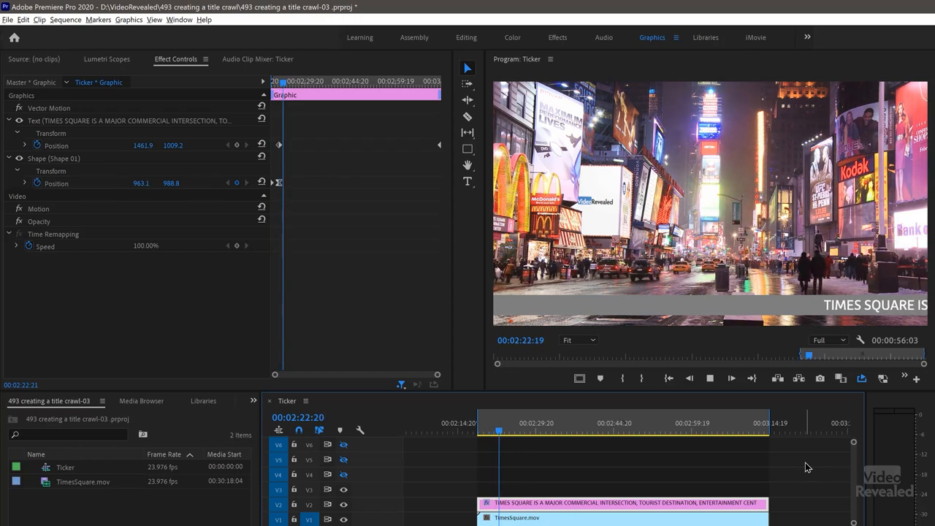
left_click(539, 431)
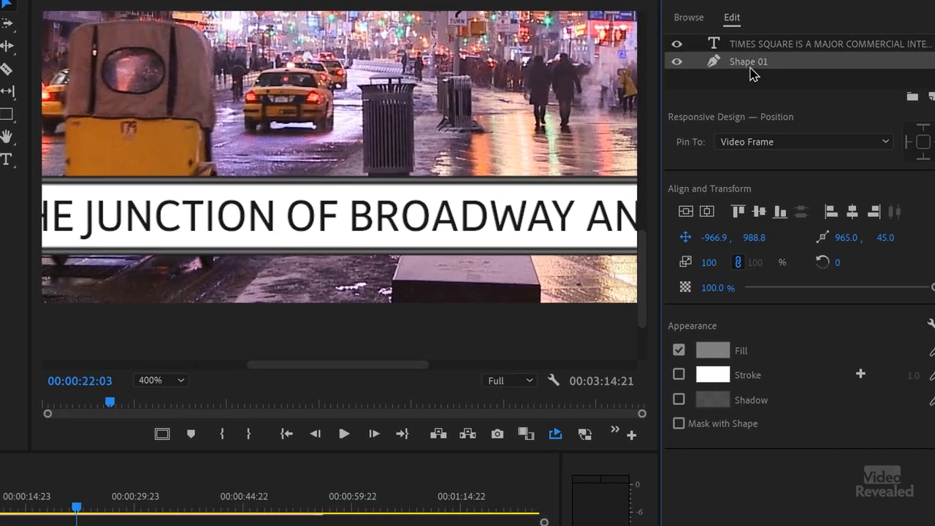
left_click(712, 350)
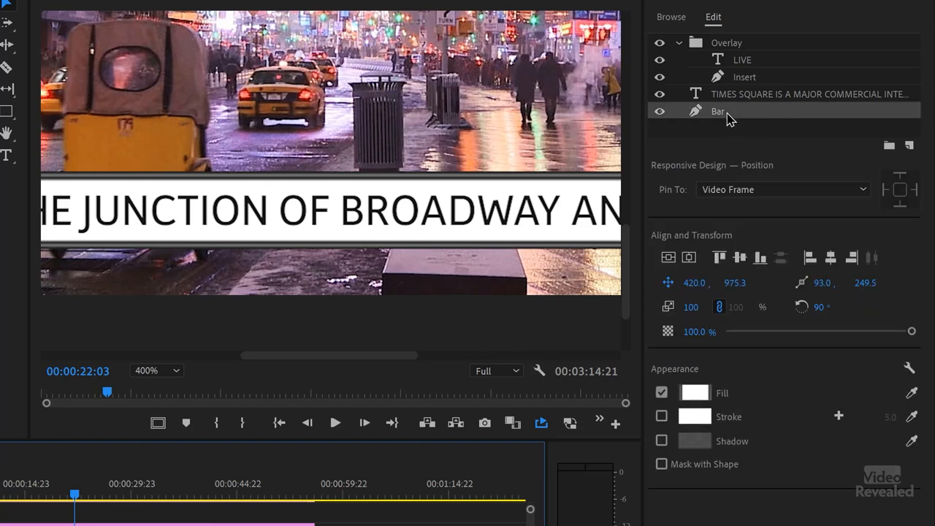
left_click(694, 393)
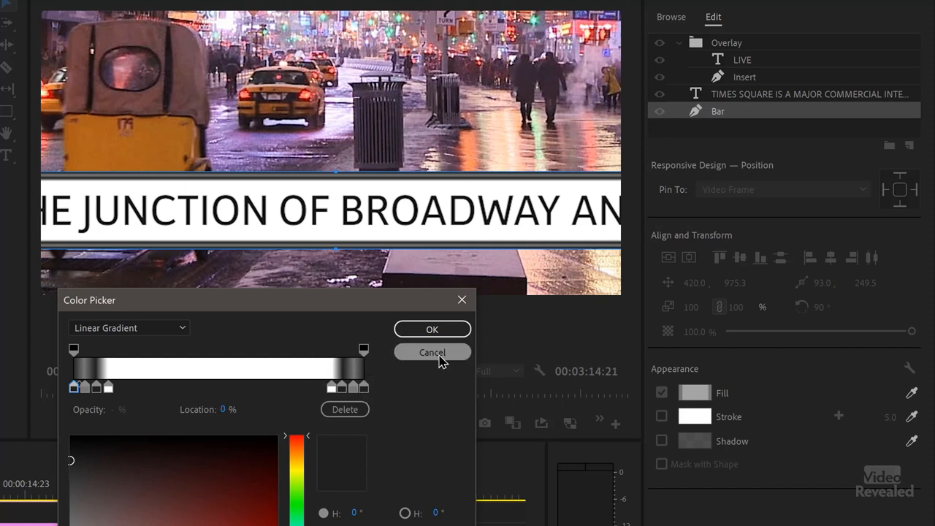
left_click(432, 352)
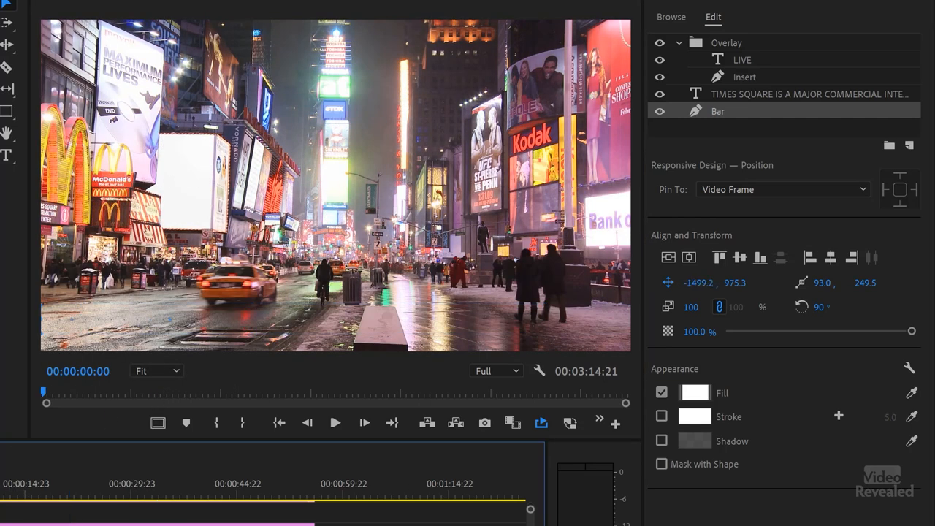
left_click(335, 422)
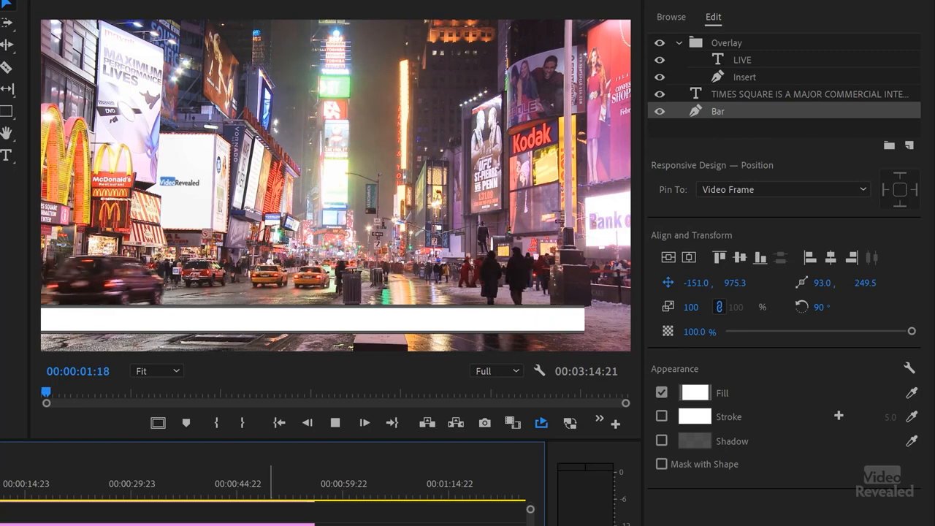